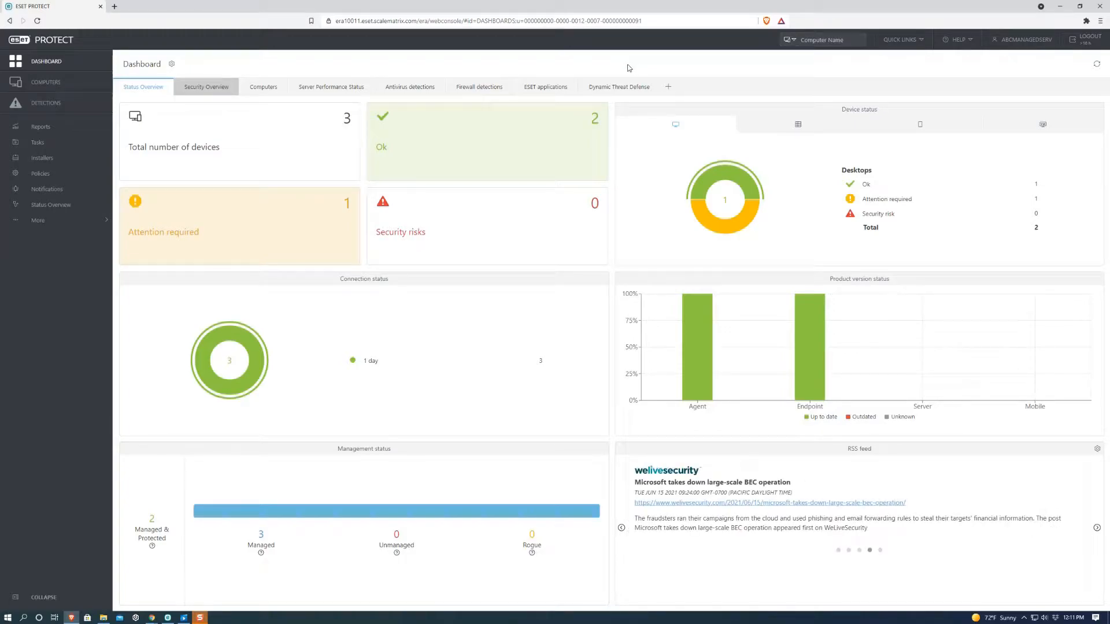
pyautogui.moveTo(443, 68)
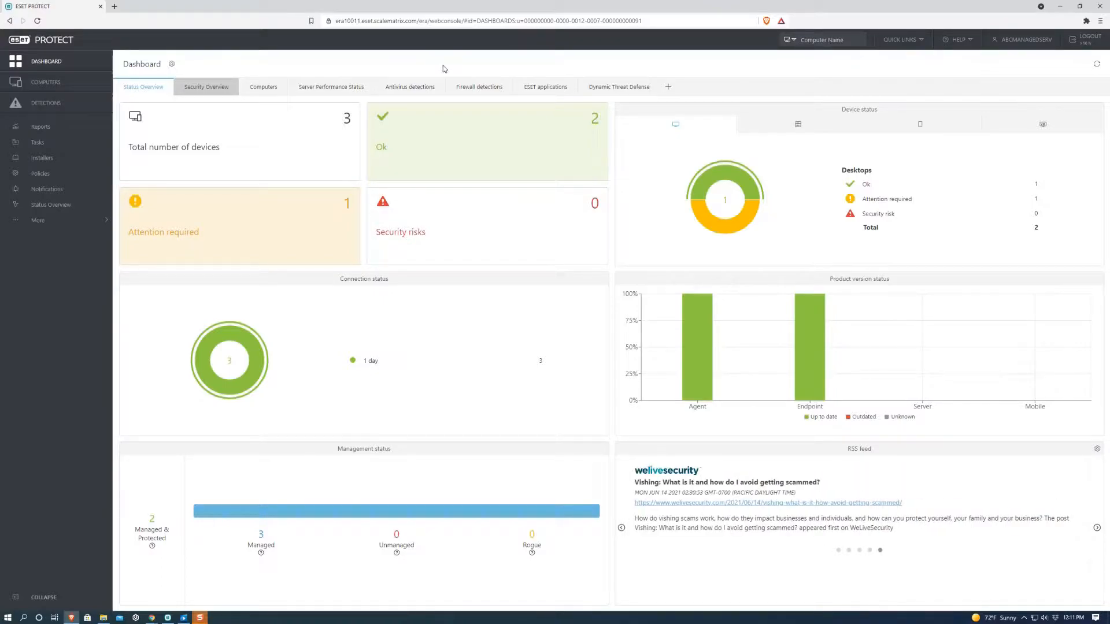
pyautogui.moveTo(43, 158)
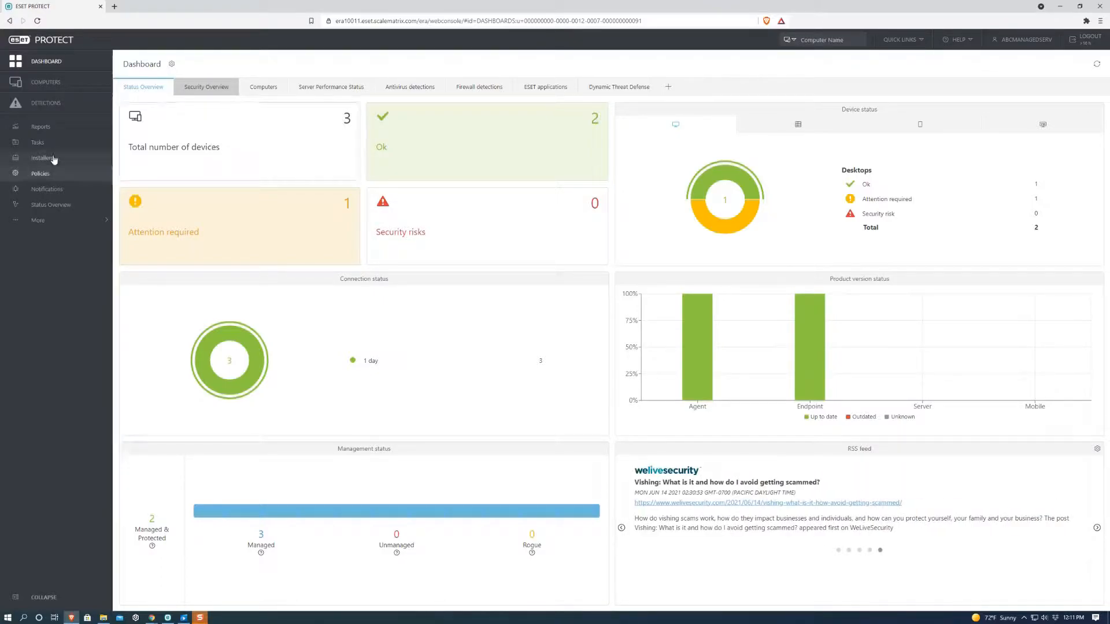
# Step: From Installers, start a new All-in-one Installer with Security Product ticked and continue
pyautogui.click(43, 157)
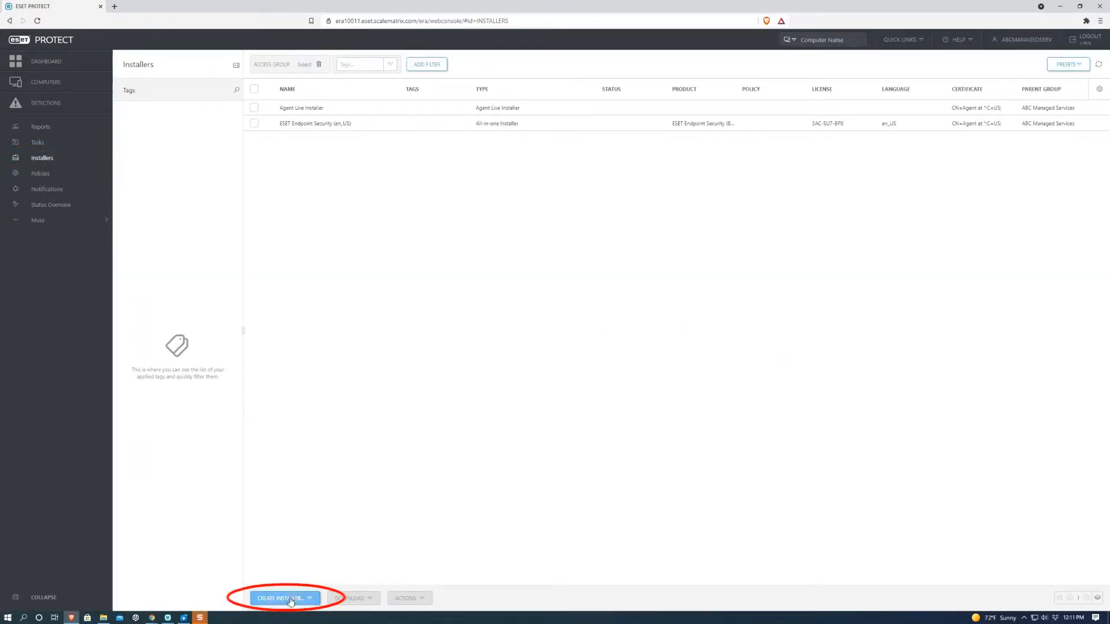
pyautogui.click(283, 598)
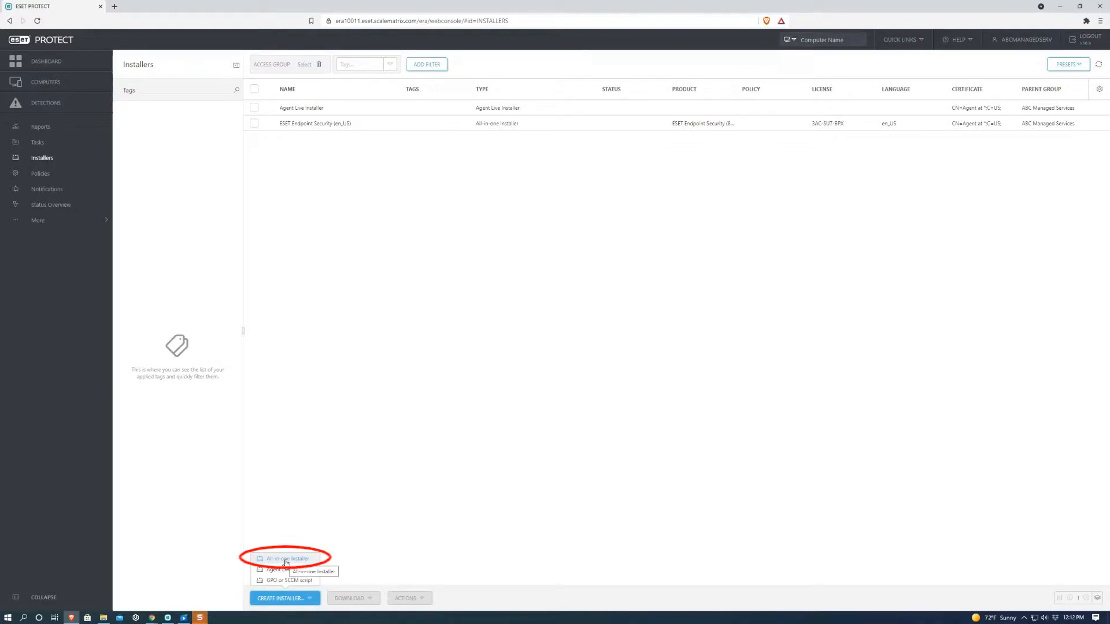
pyautogui.click(288, 559)
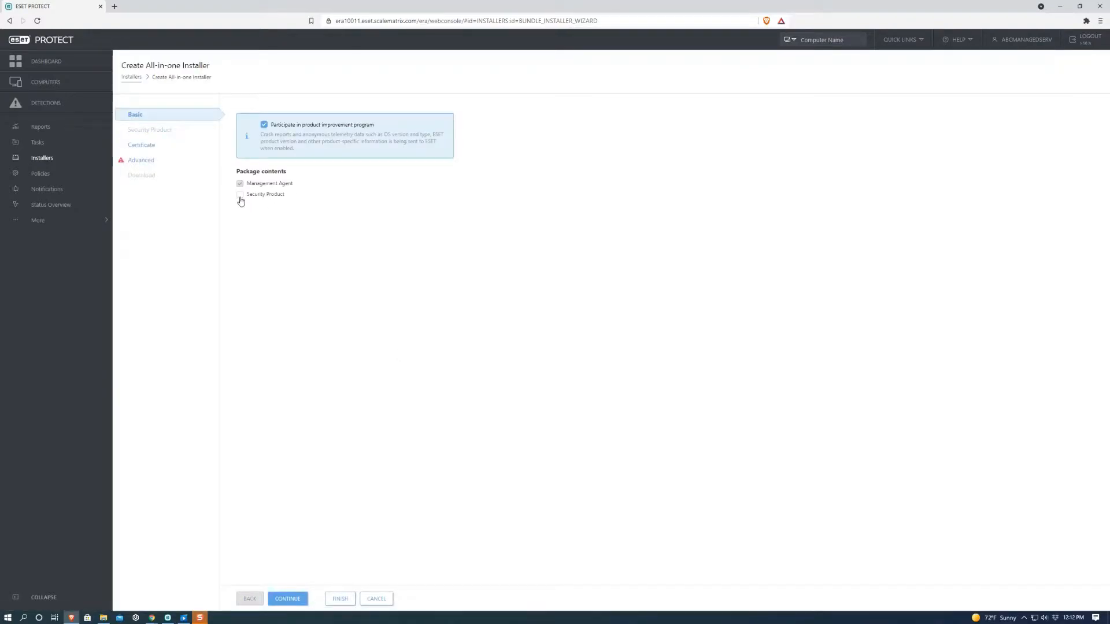
pyautogui.click(240, 194)
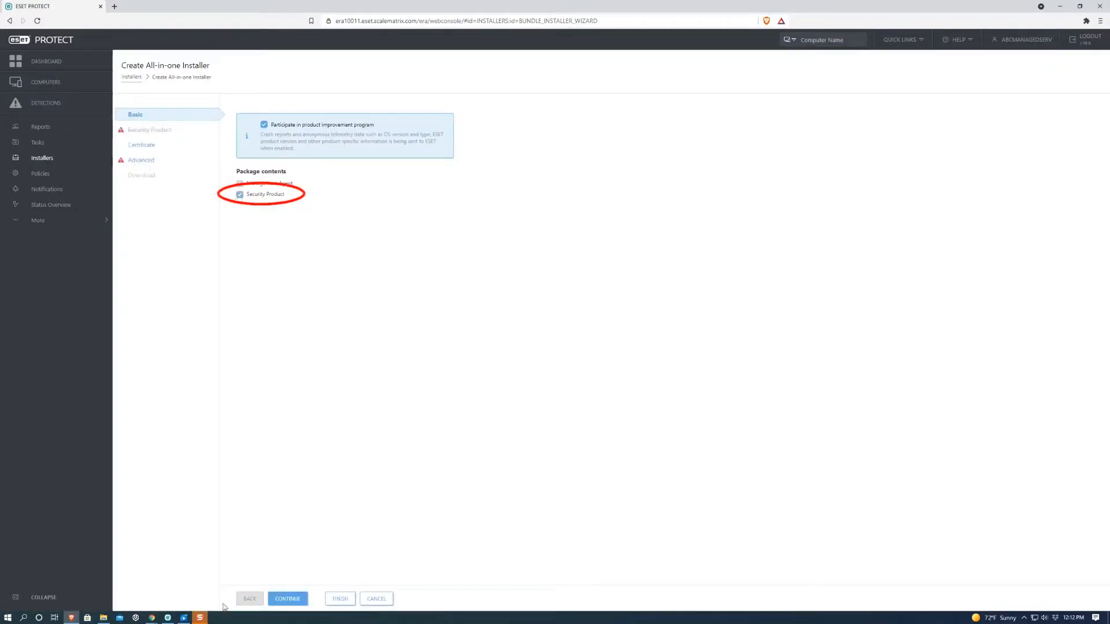
pyautogui.click(287, 598)
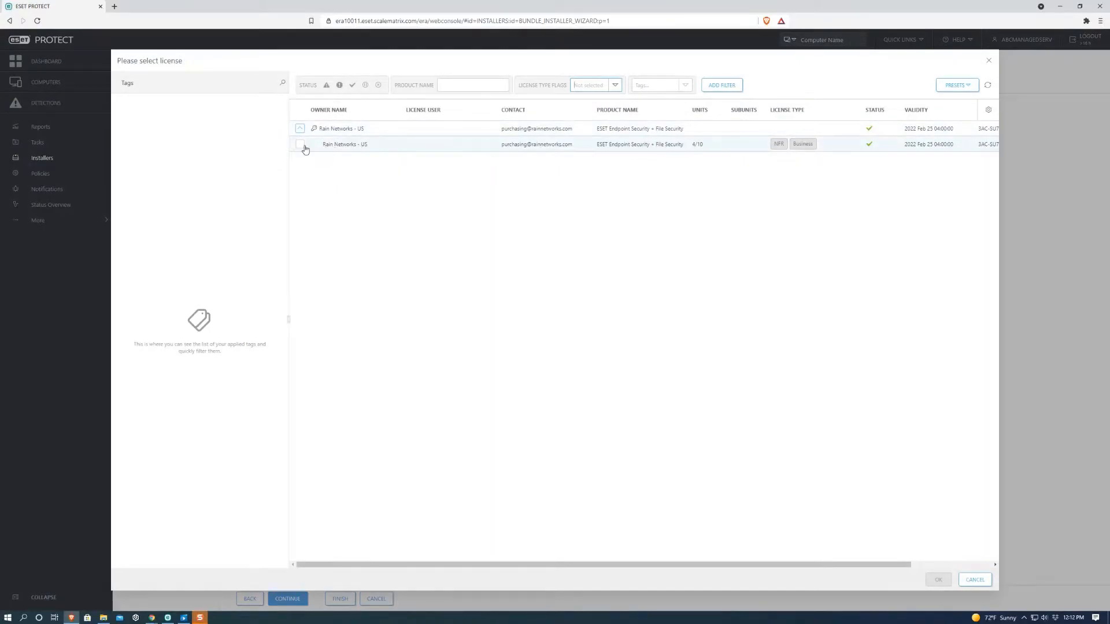
# Step: Choose the Endpoint Security + File Security license row and confirm with OK
pyautogui.click(300, 144)
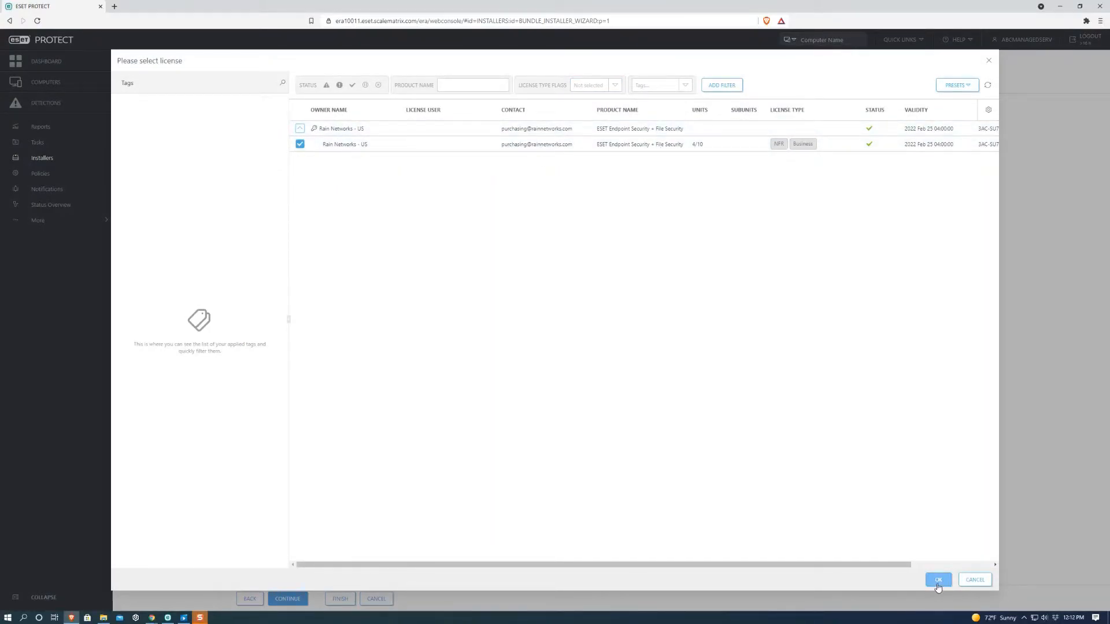
pyautogui.click(938, 579)
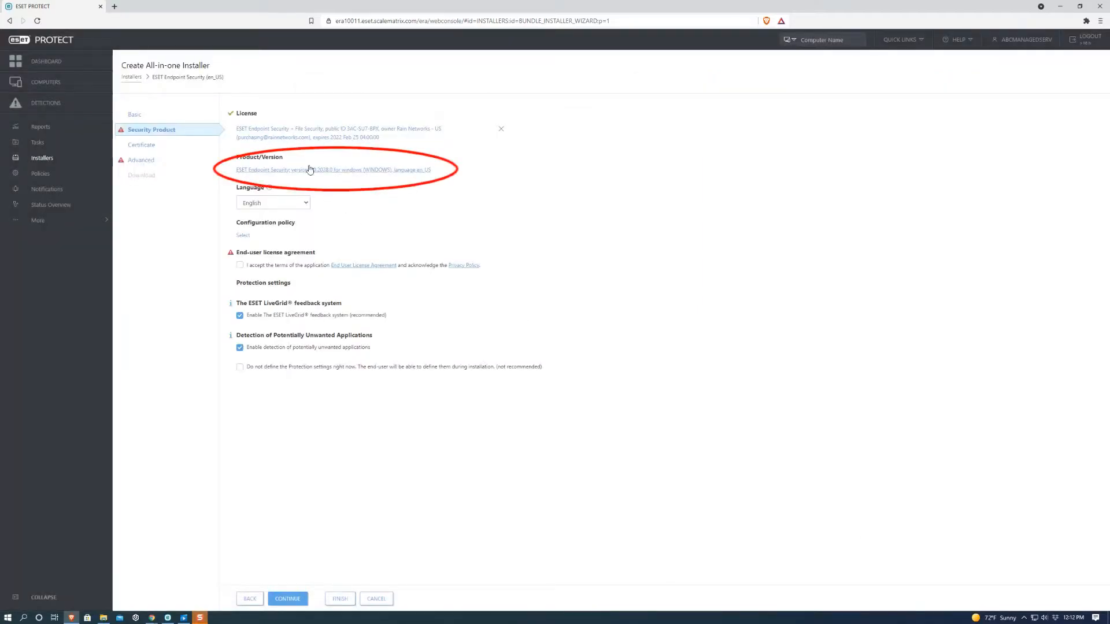
# Step: Filter the product list to Windows and sort by Version to pick ESET Endpoint Security 8.0.2028.0
pyautogui.click(329, 170)
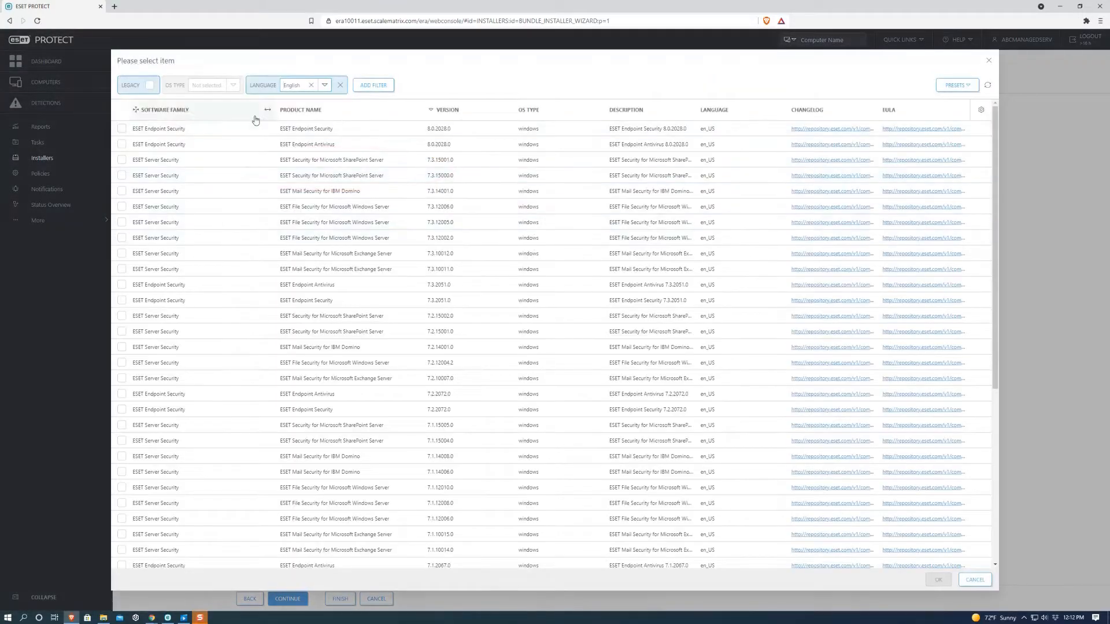
pyautogui.click(212, 85)
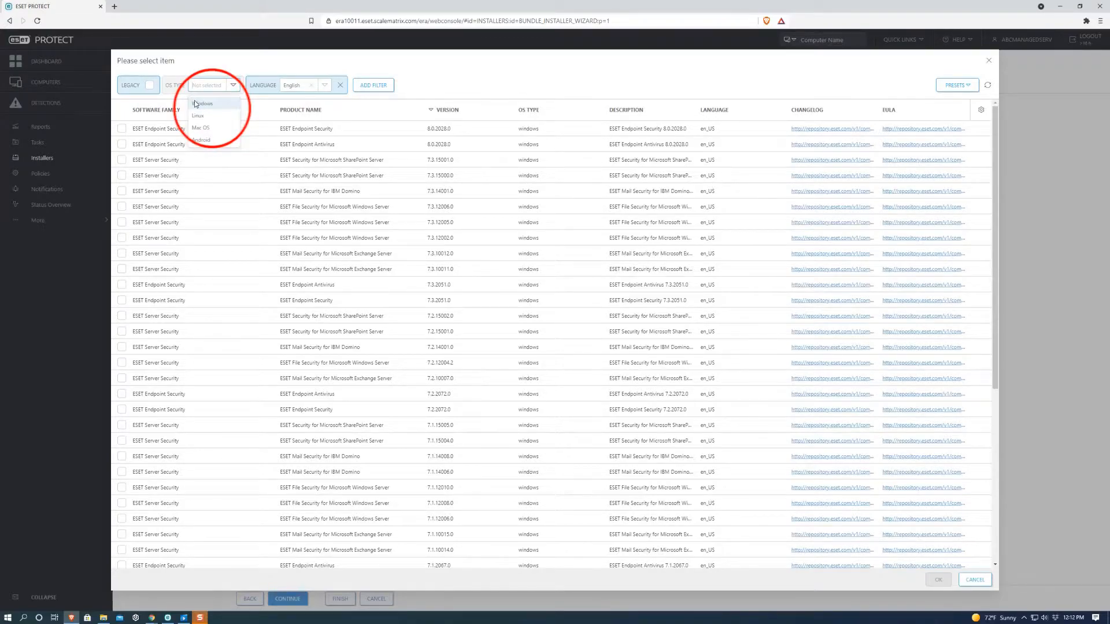
pyautogui.click(203, 103)
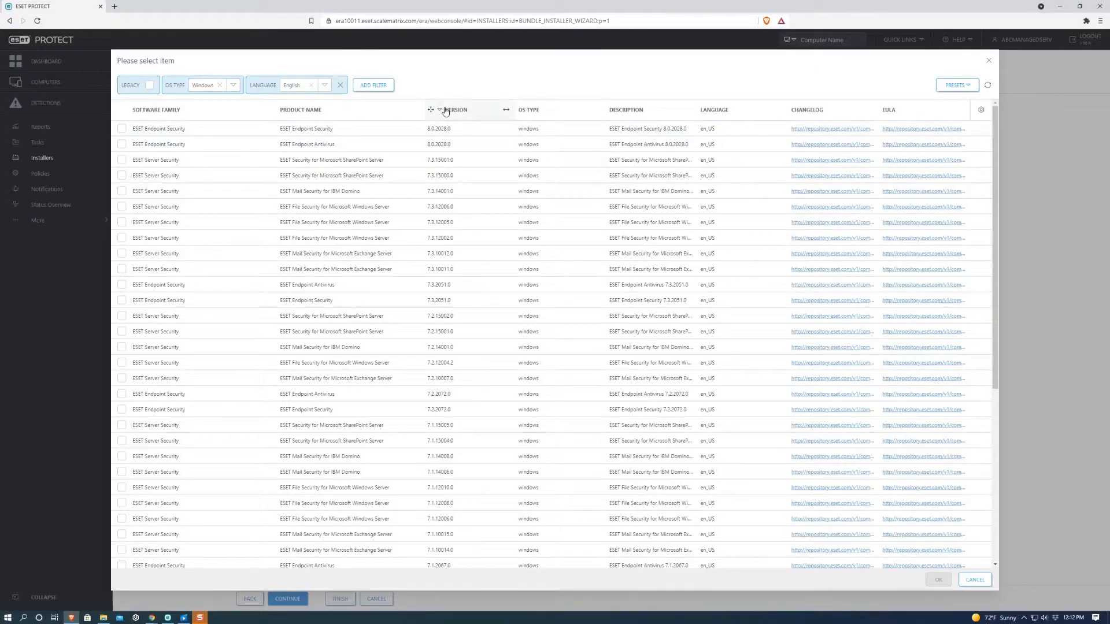
pyautogui.click(453, 110)
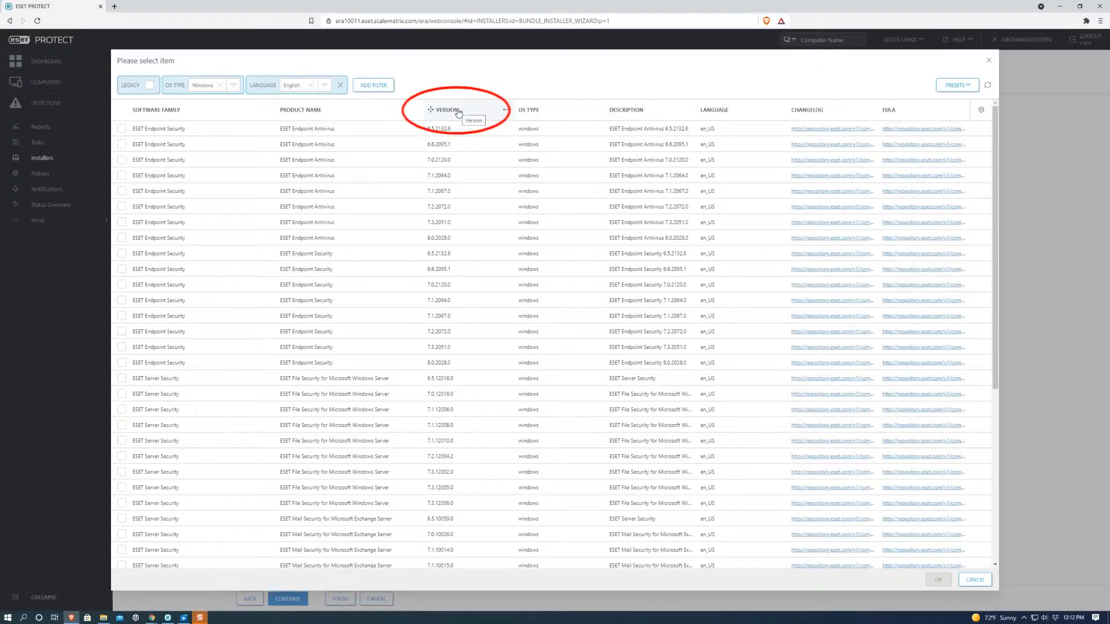
pyautogui.click(446, 110)
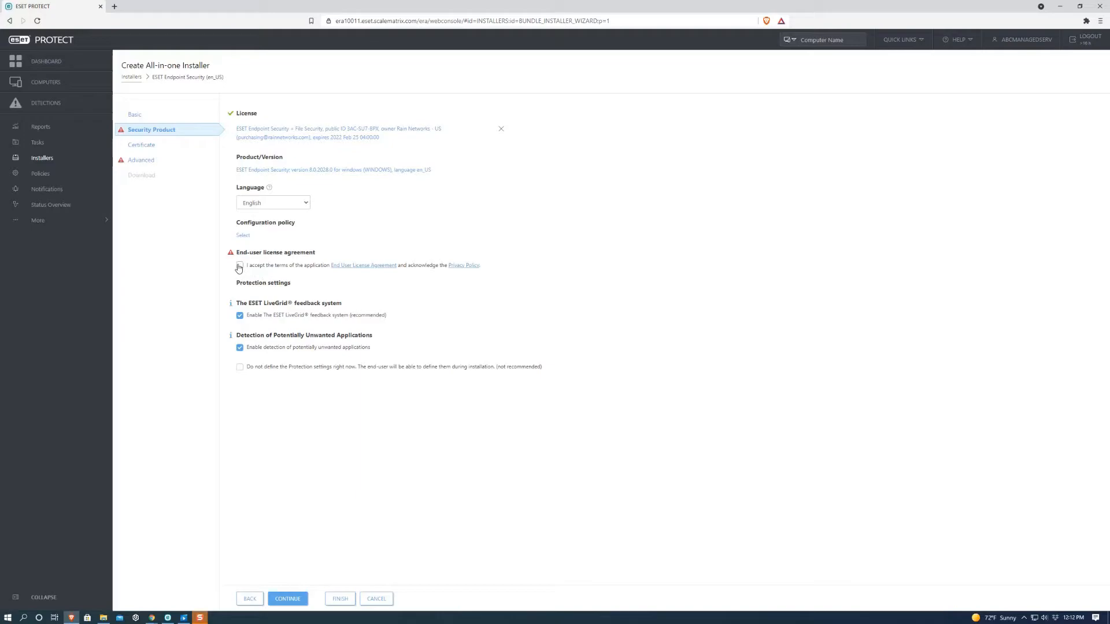
# Step: Accept the end-user license agreement and continue to certificate settings
pyautogui.click(239, 265)
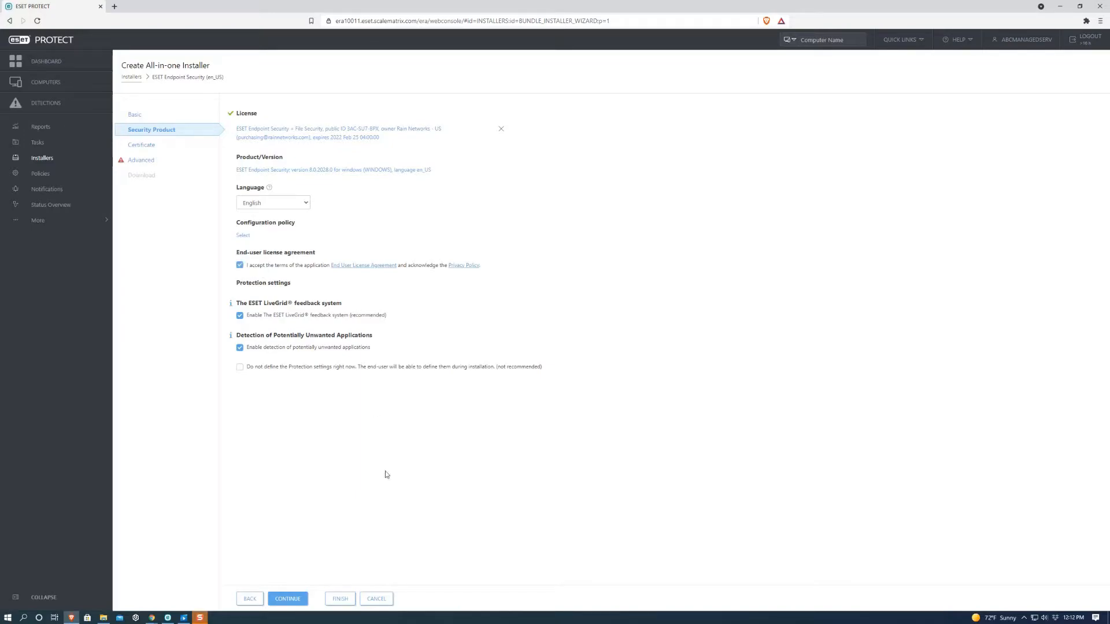
pyautogui.click(288, 599)
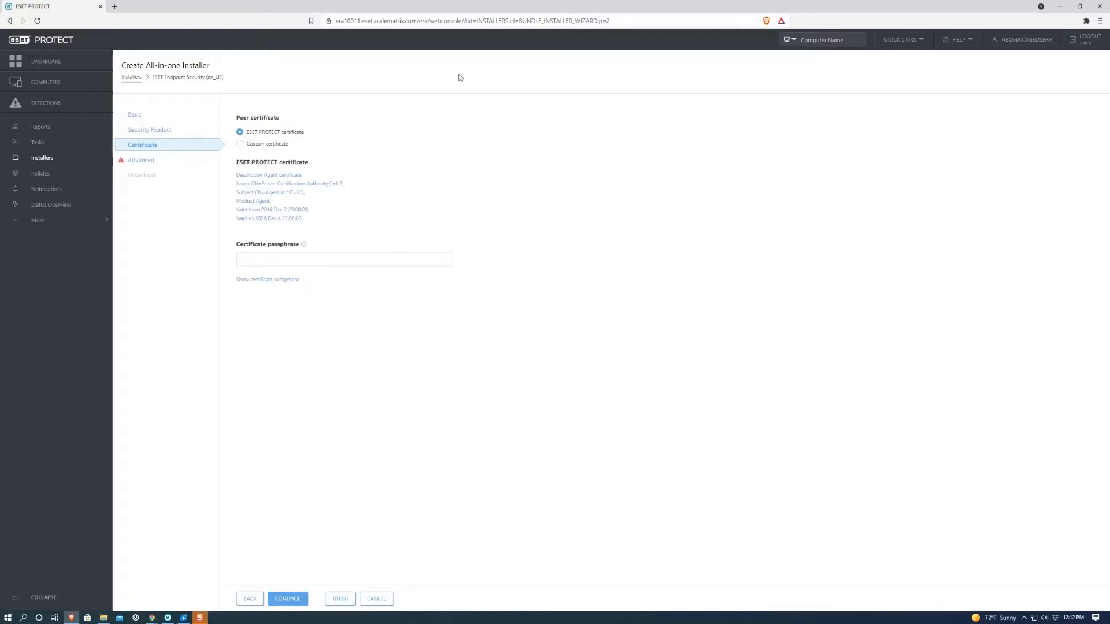
pyautogui.moveTo(245, 106)
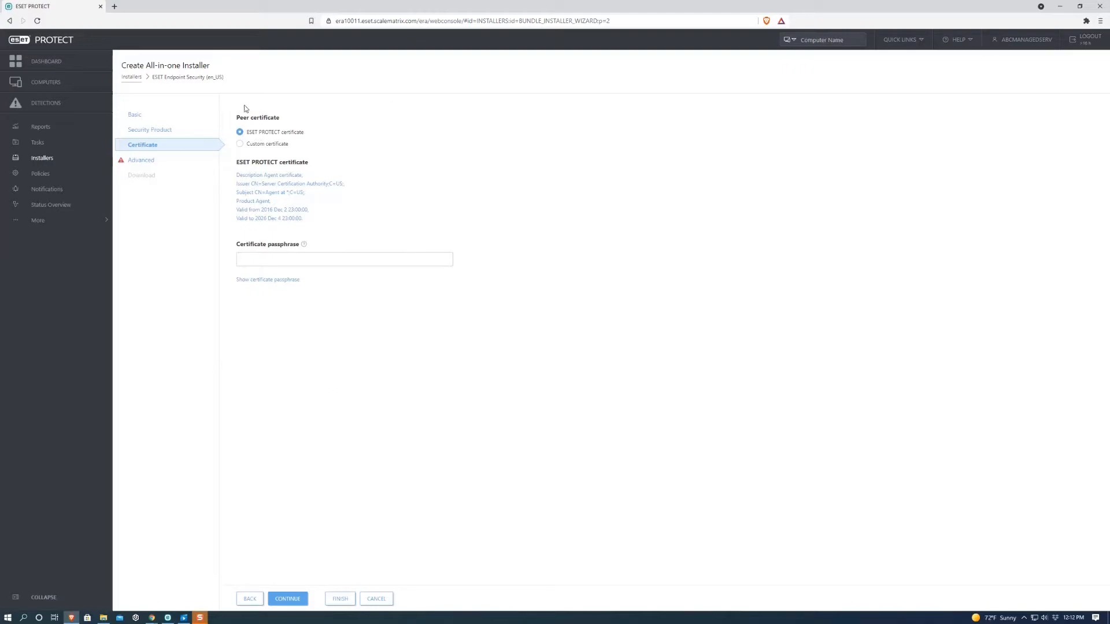
pyautogui.moveTo(316, 611)
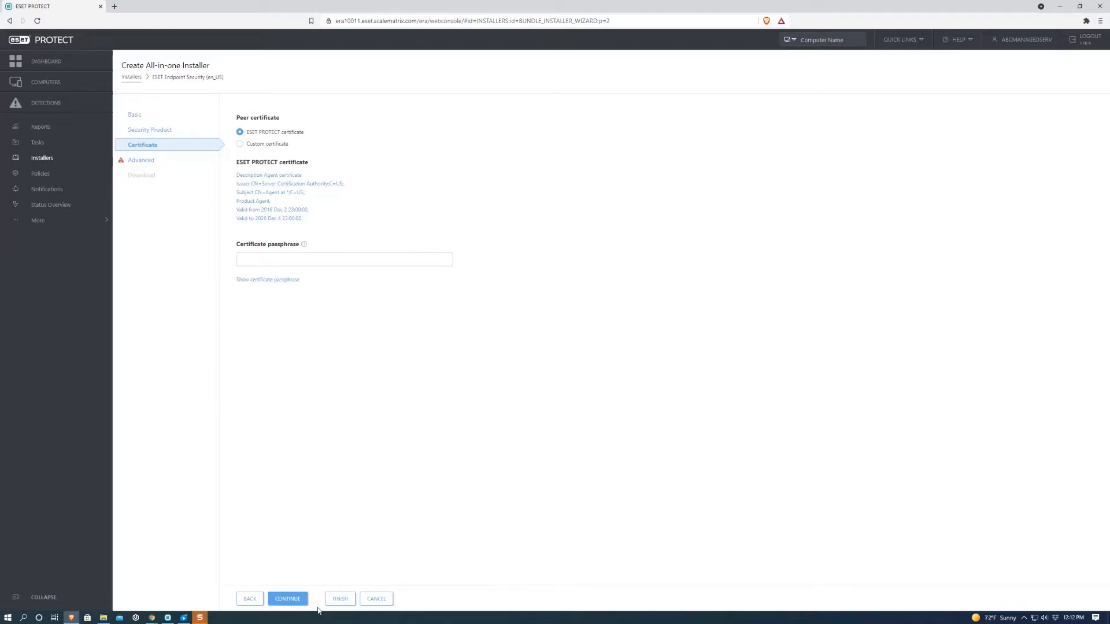
# Step: Keep the ESET PROTECT peer certificate and continue to Advanced settings
pyautogui.click(288, 598)
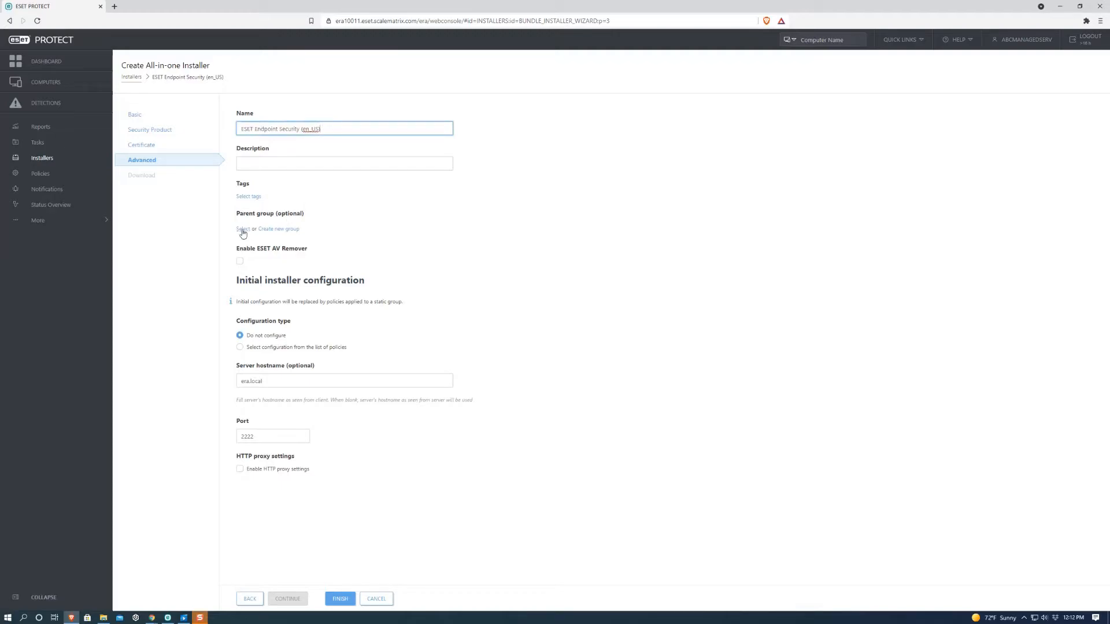
# Step: Select ABC Managed Services as the installer's parent group
pyautogui.click(242, 229)
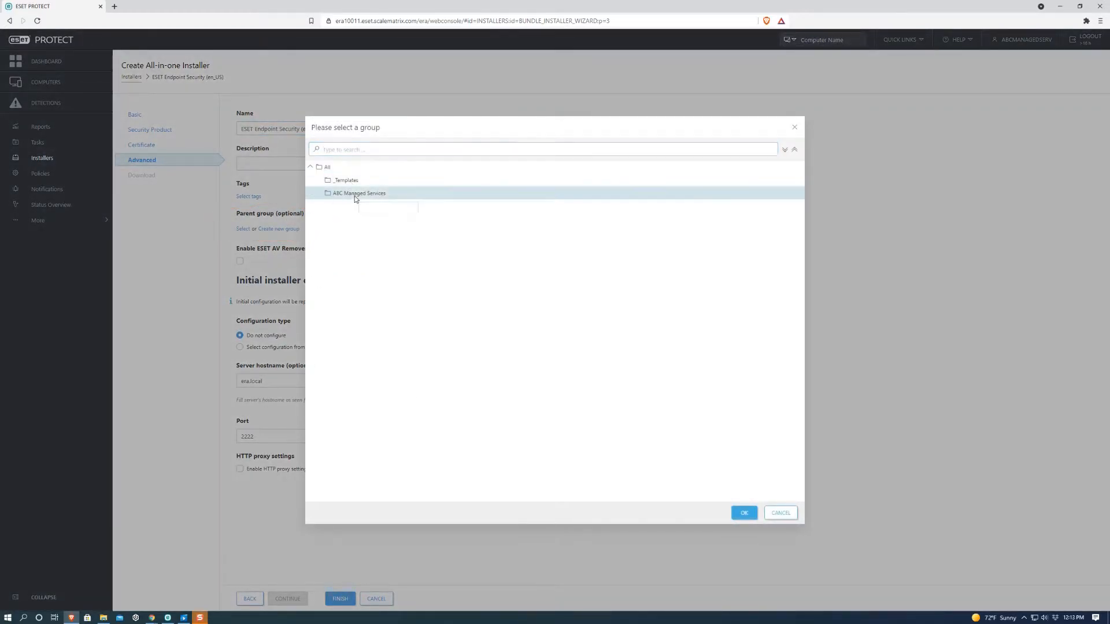
pyautogui.click(743, 512)
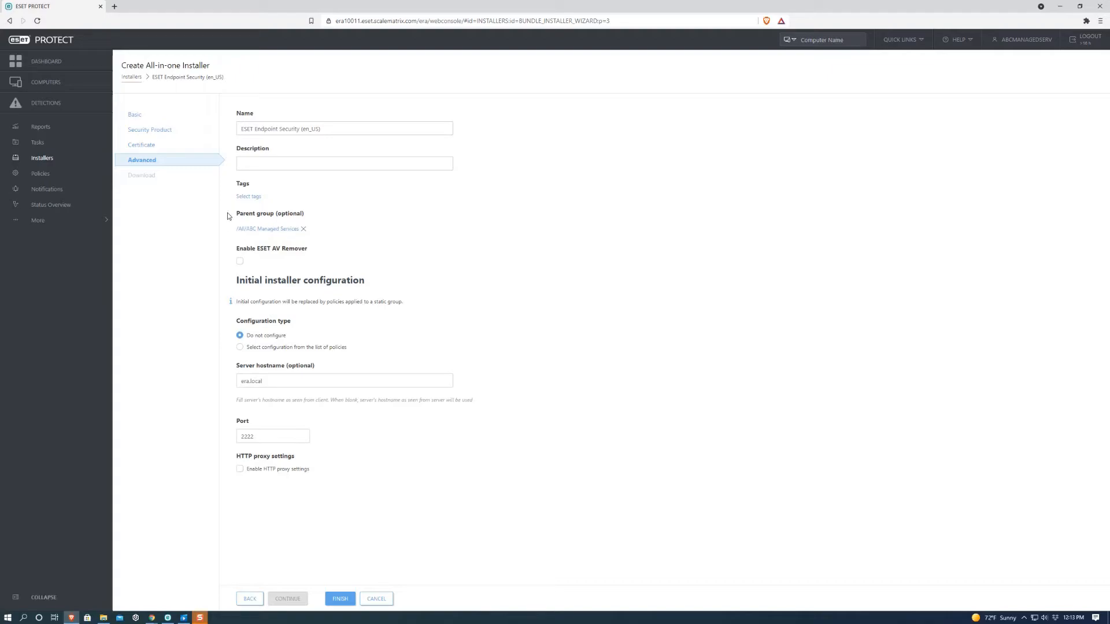
pyautogui.moveTo(278, 345)
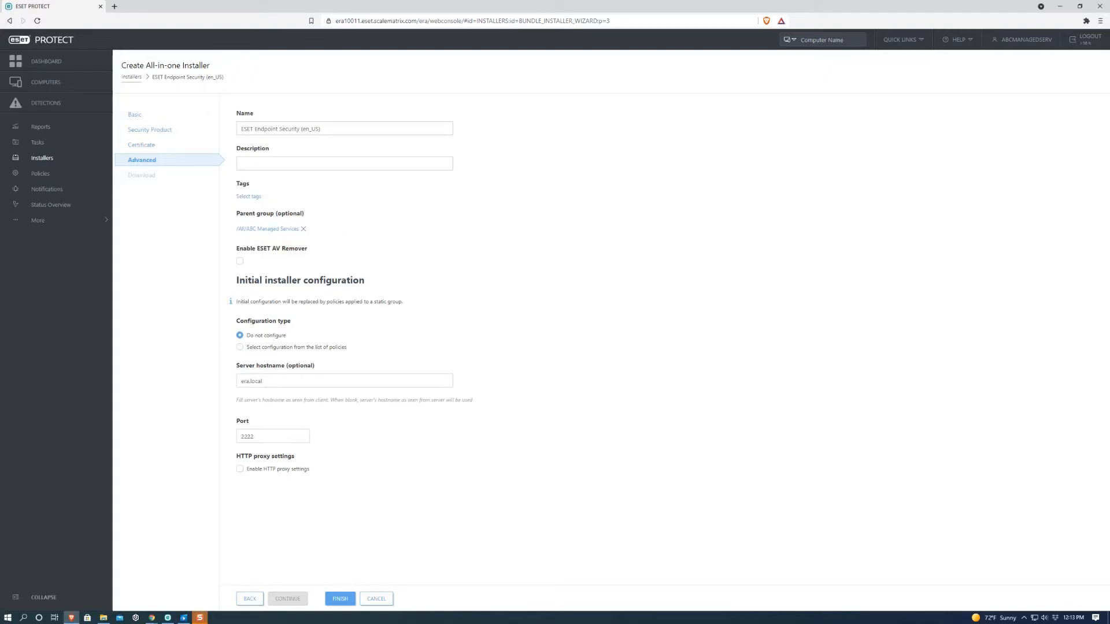
# Step: Copy era10011.eset.scalematrix.com from the address bar into the Server hostname field
pyautogui.click(474, 20)
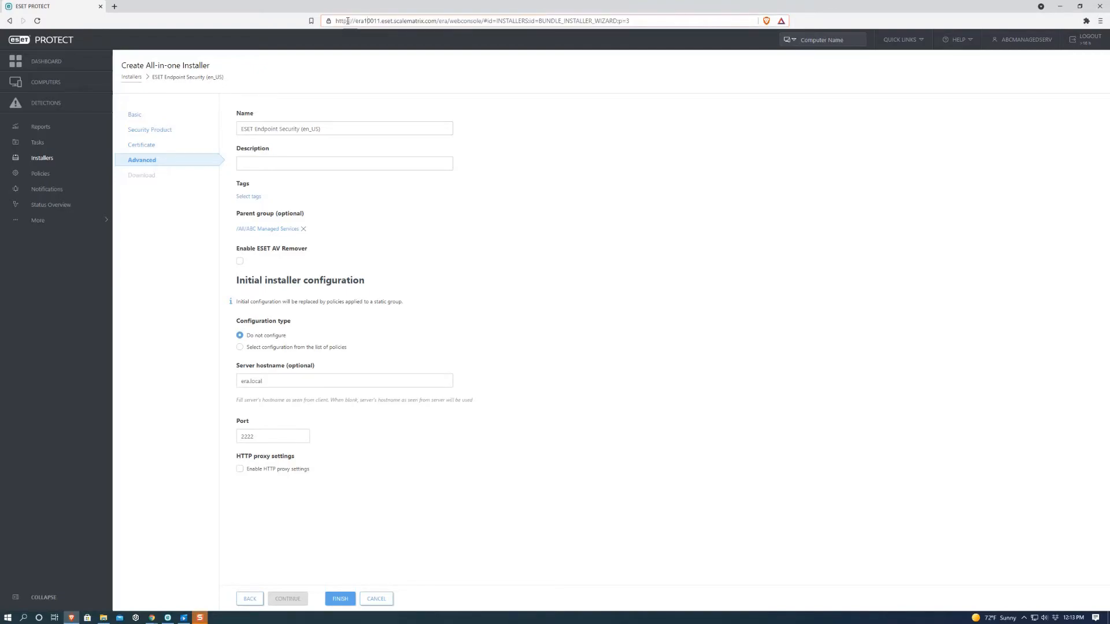
pyautogui.doubleClick(375, 21)
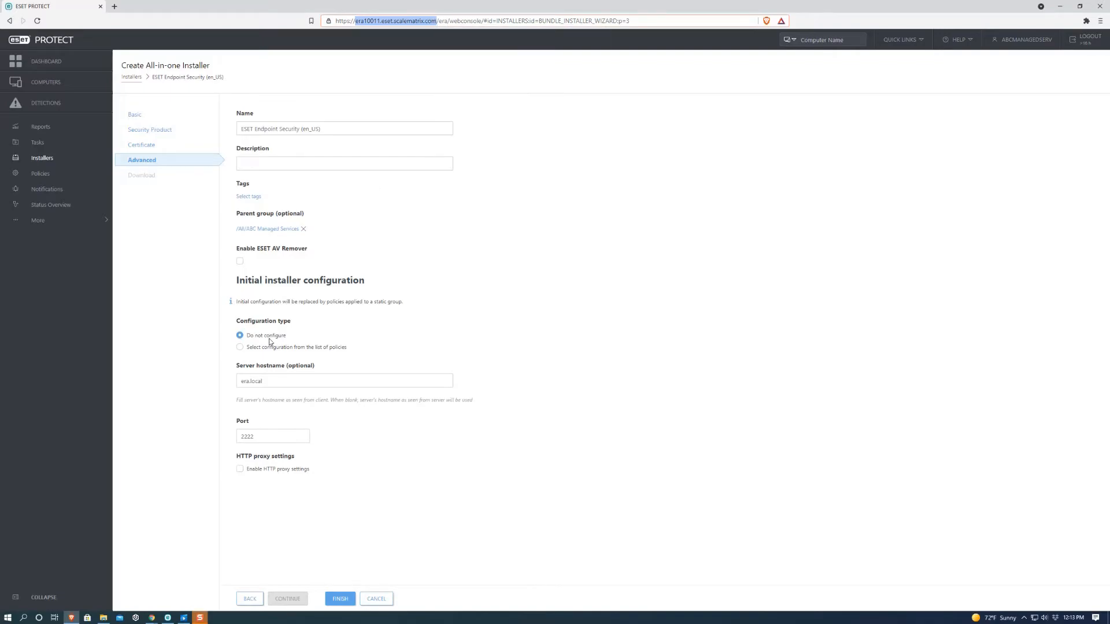
pyautogui.rightClick(251, 380)
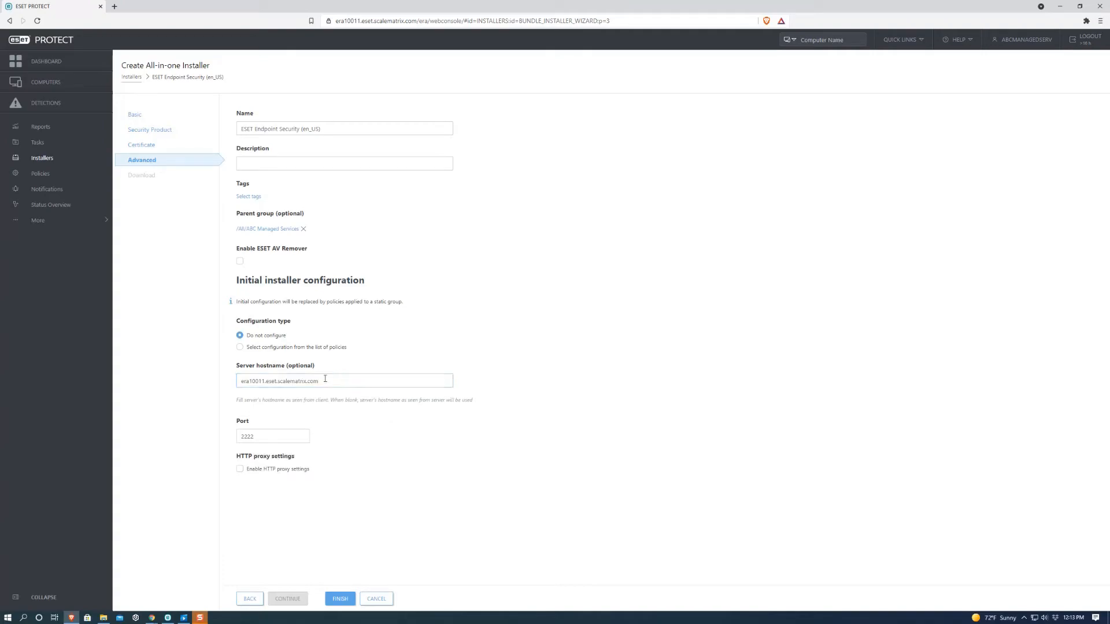
pyautogui.moveTo(338, 376)
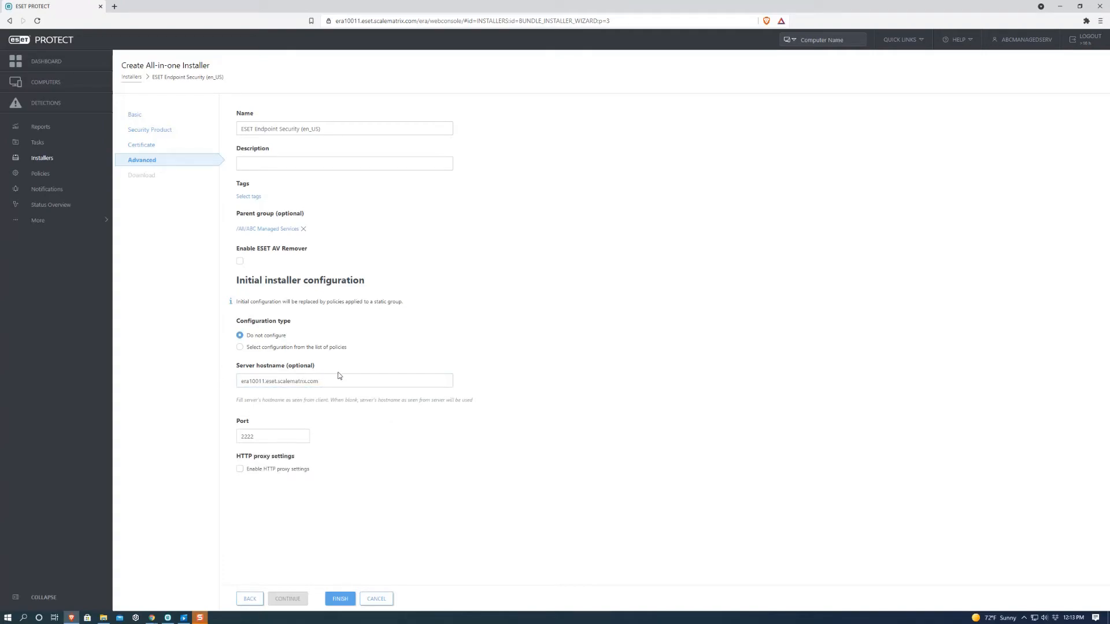
pyautogui.click(343, 381)
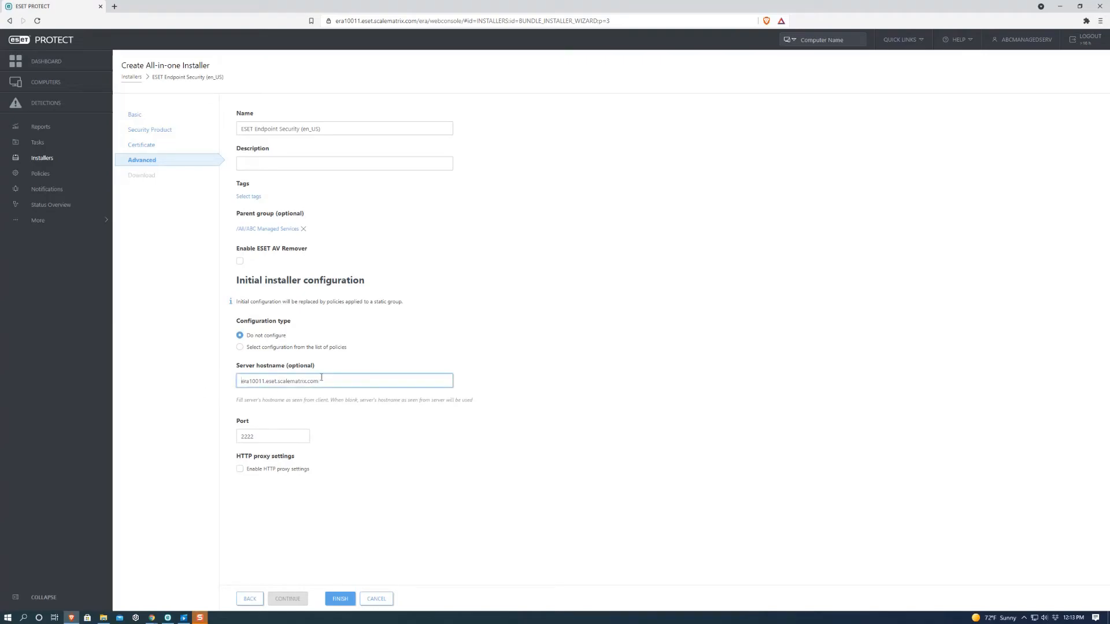
pyautogui.moveTo(339, 475)
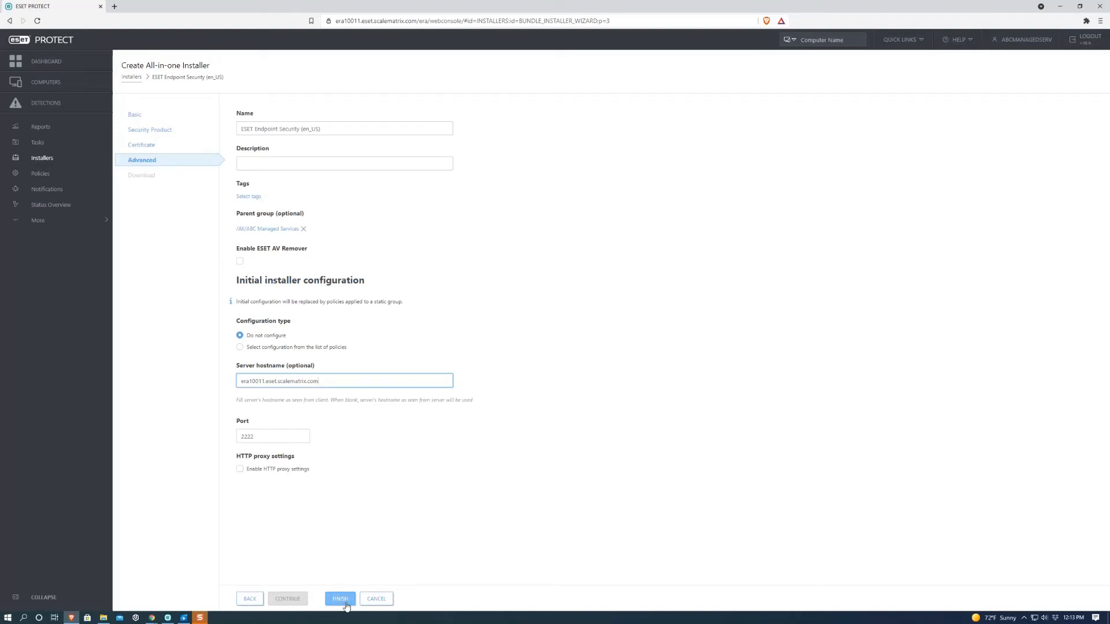
# Step: Finish the wizard so the 32-bit and 64-bit download links appear
pyautogui.click(340, 599)
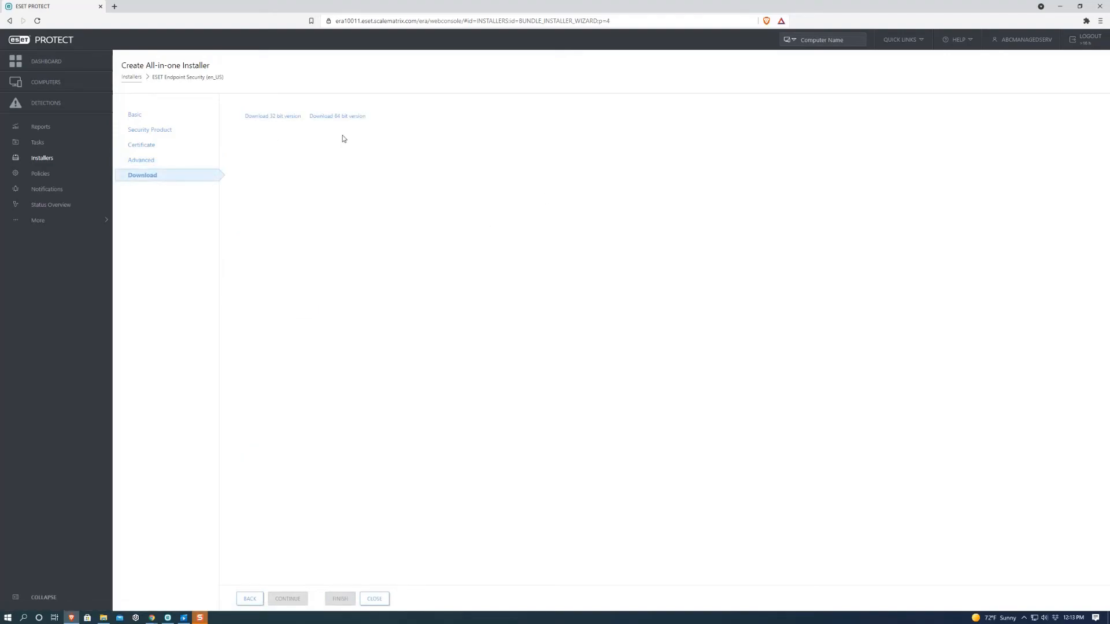
pyautogui.moveTo(280, 154)
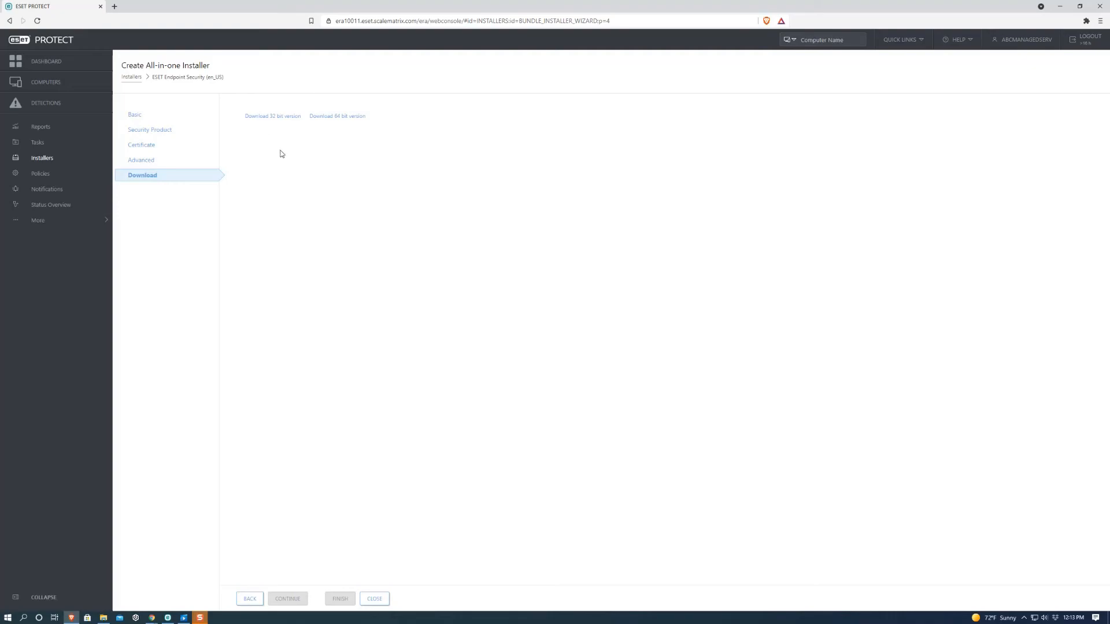
pyautogui.moveTo(609, 317)
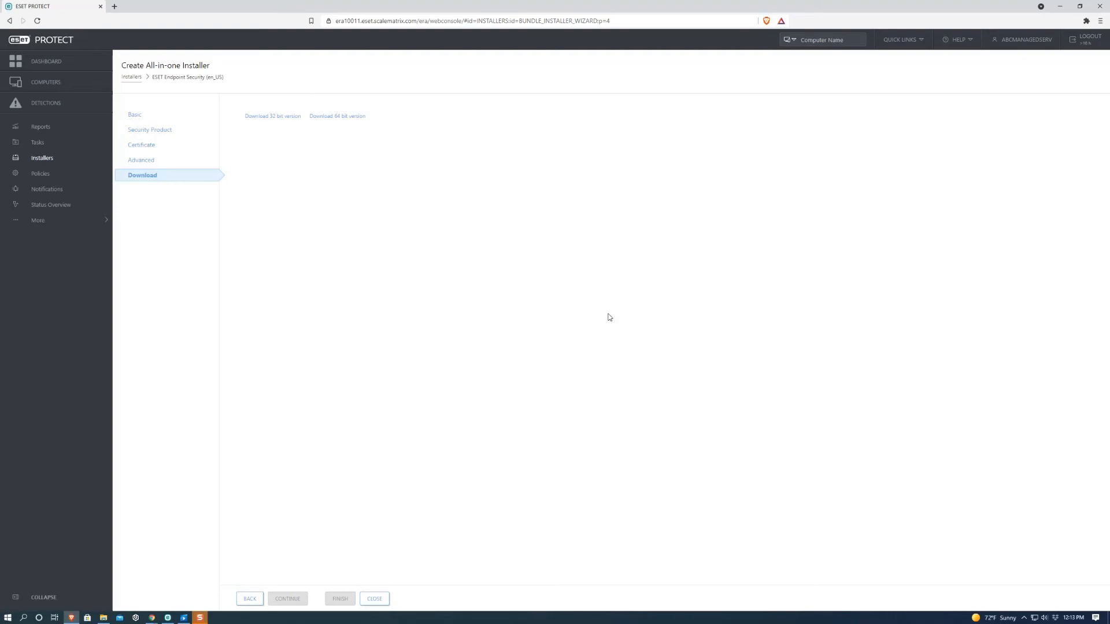